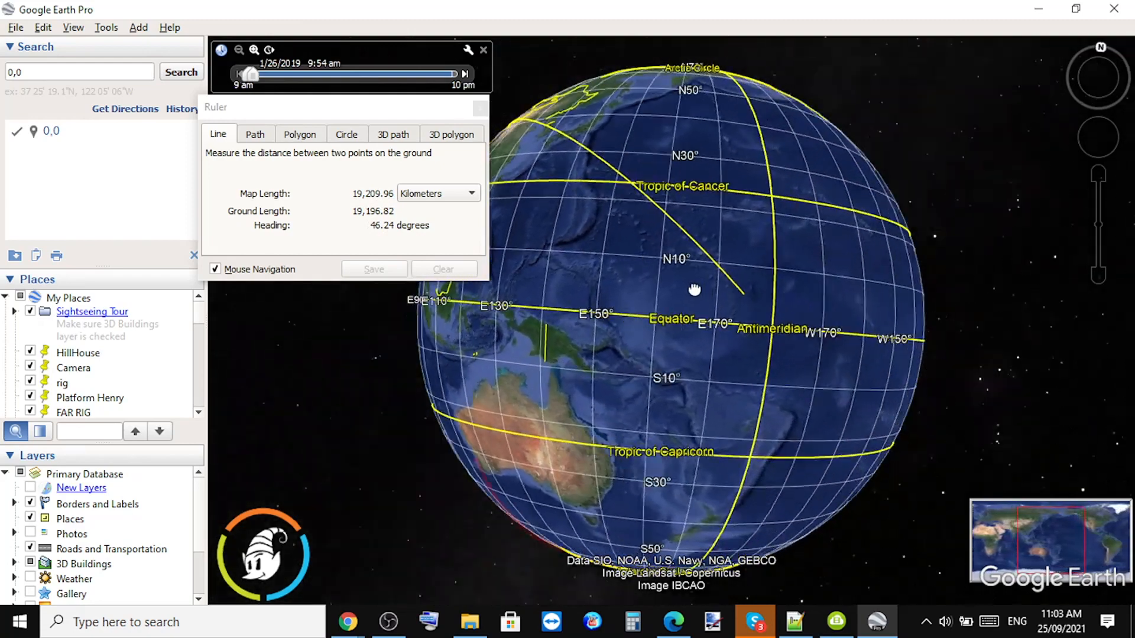
- Rotate the globe and extend the ruler line across the Pacific to about 19,895 km map length
{"action": "left_click_drag", "start_coordinate": [693, 290], "coordinate": [643, 299]}
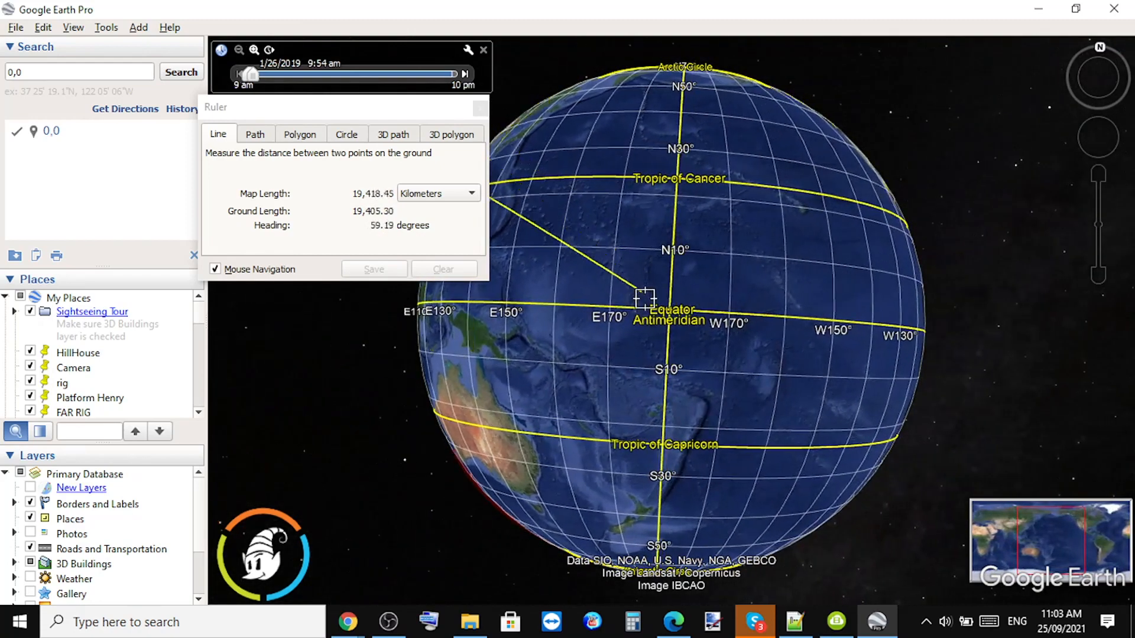
{"action": "left_click_drag", "start_coordinate": [642, 299], "coordinate": [674, 307]}
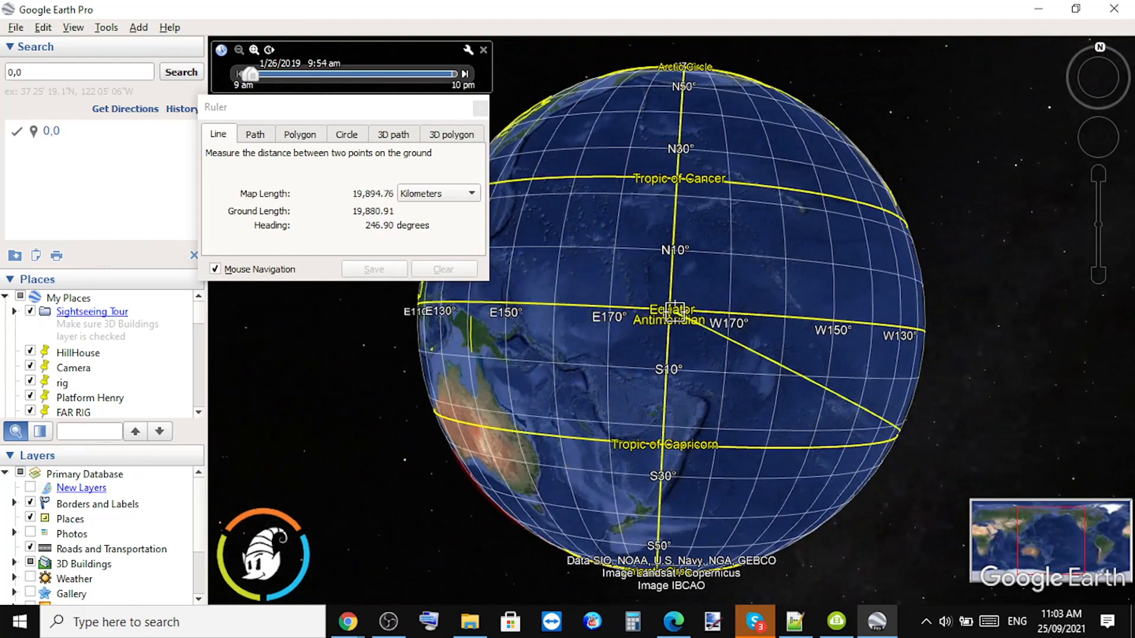